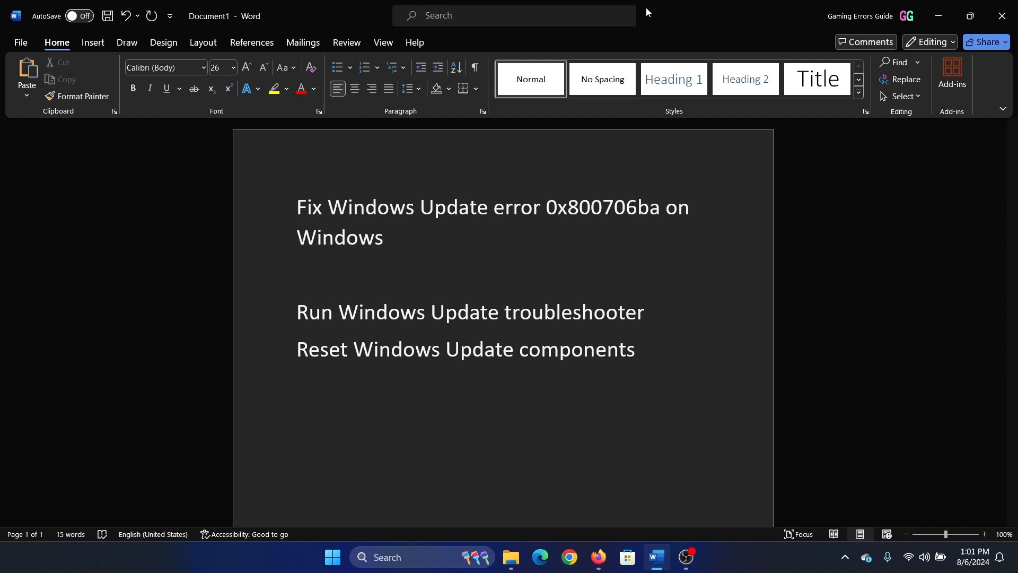
Run Windows Update from Settings' Other troubleshooters page, close Settings, and return to the outline
left_click(297, 378)
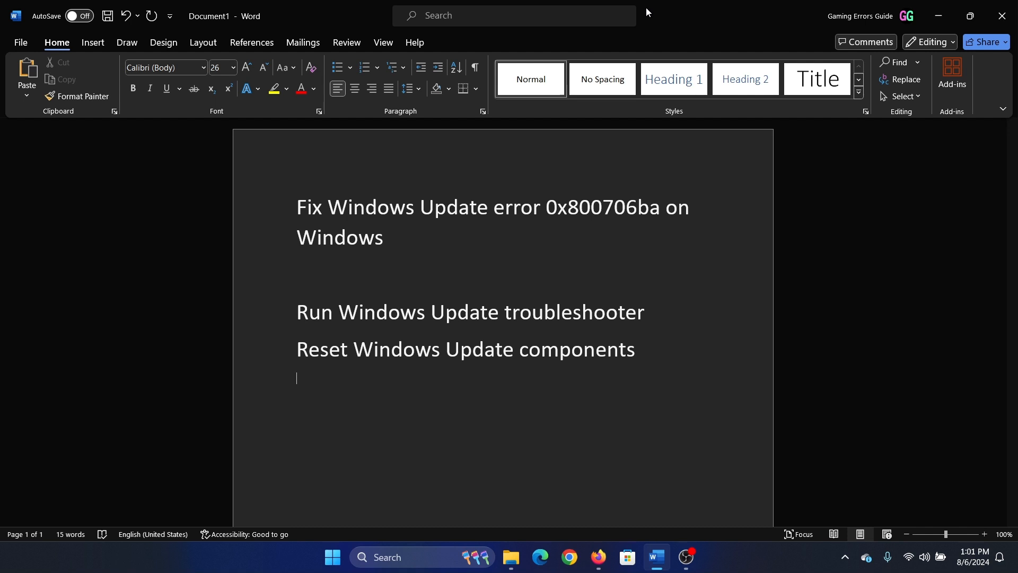
mouse_move(517, 148)
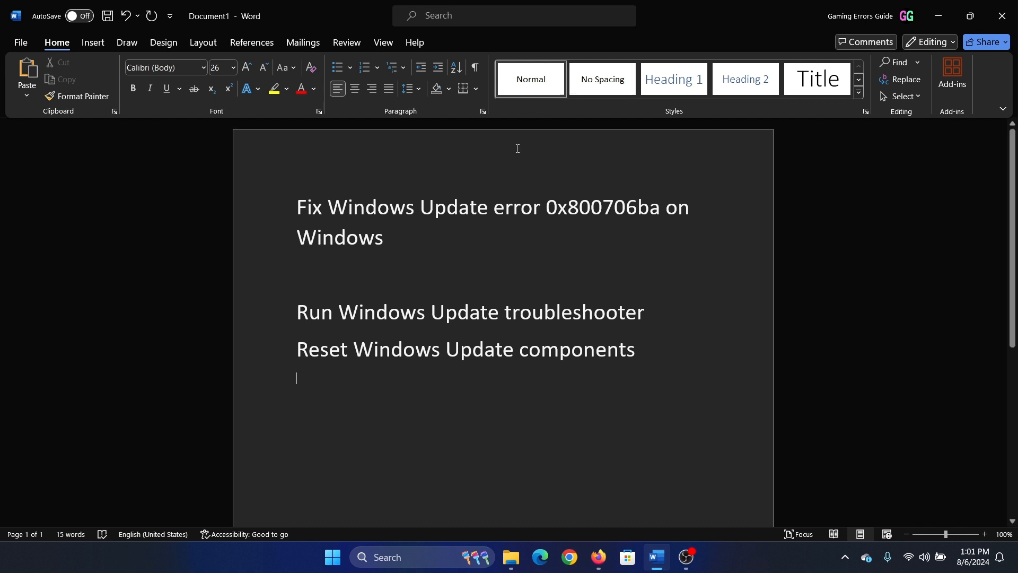
left_click(651, 313)
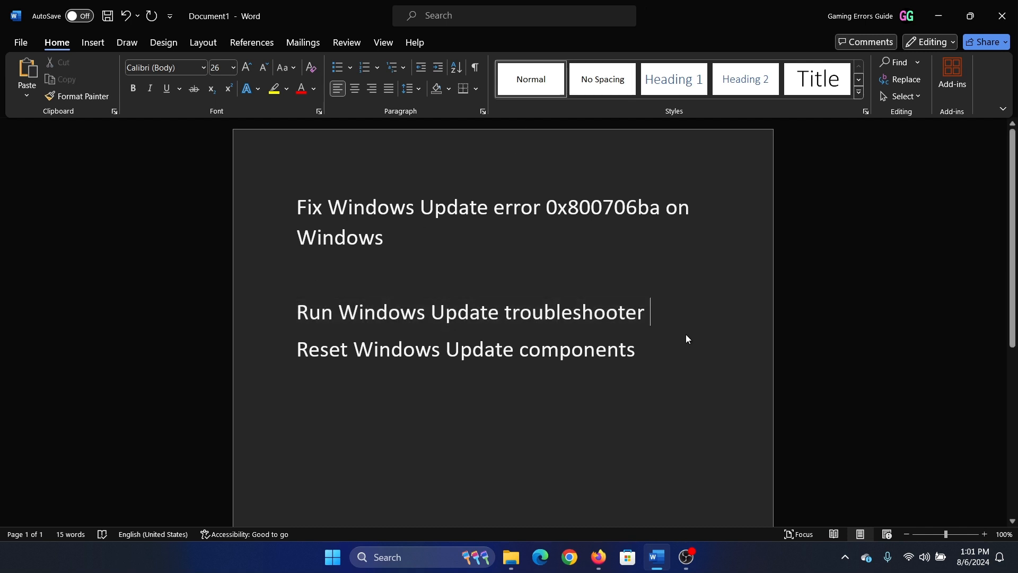
right_click(332, 556)
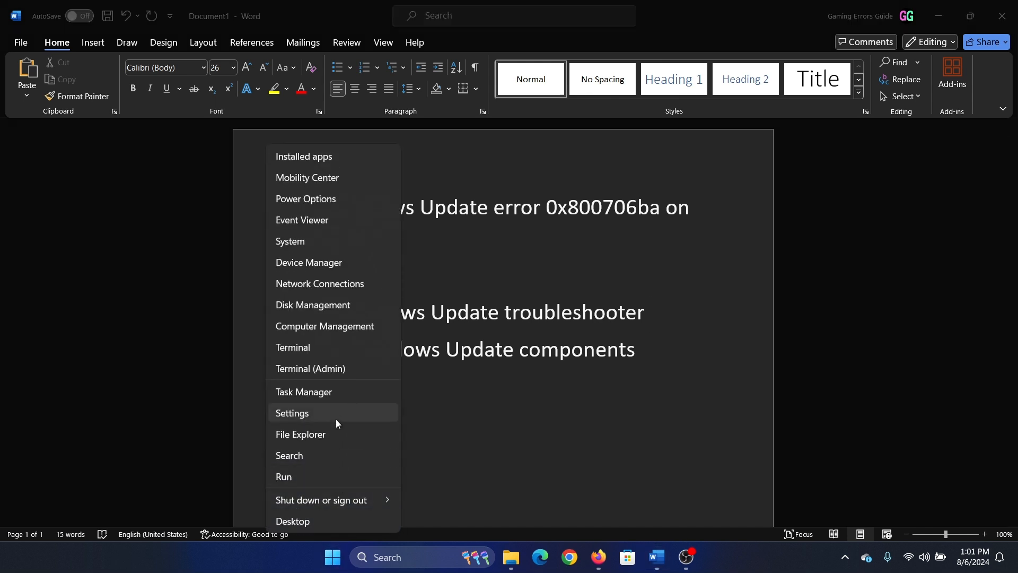
left_click(292, 413)
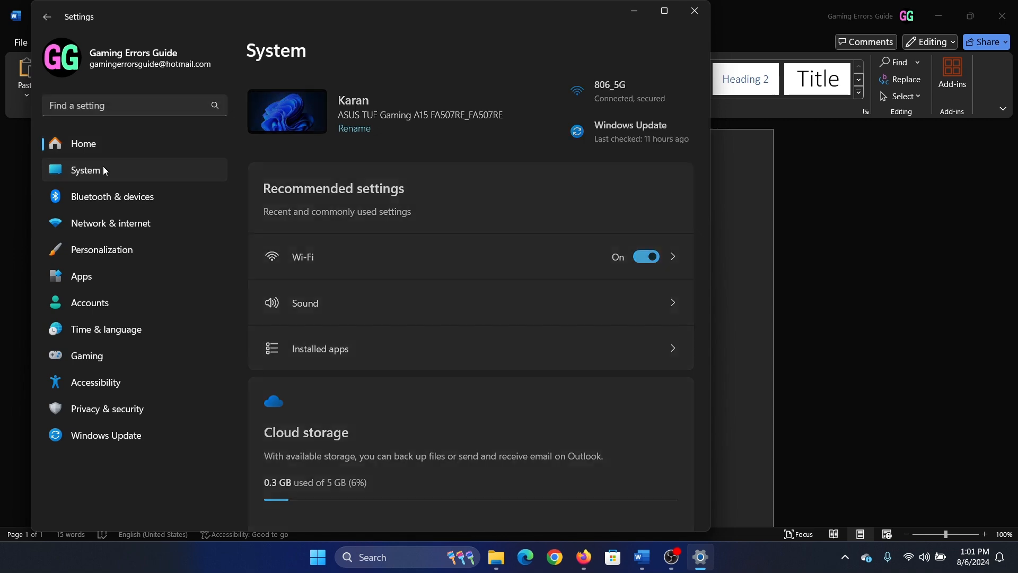
scroll("down", 3)
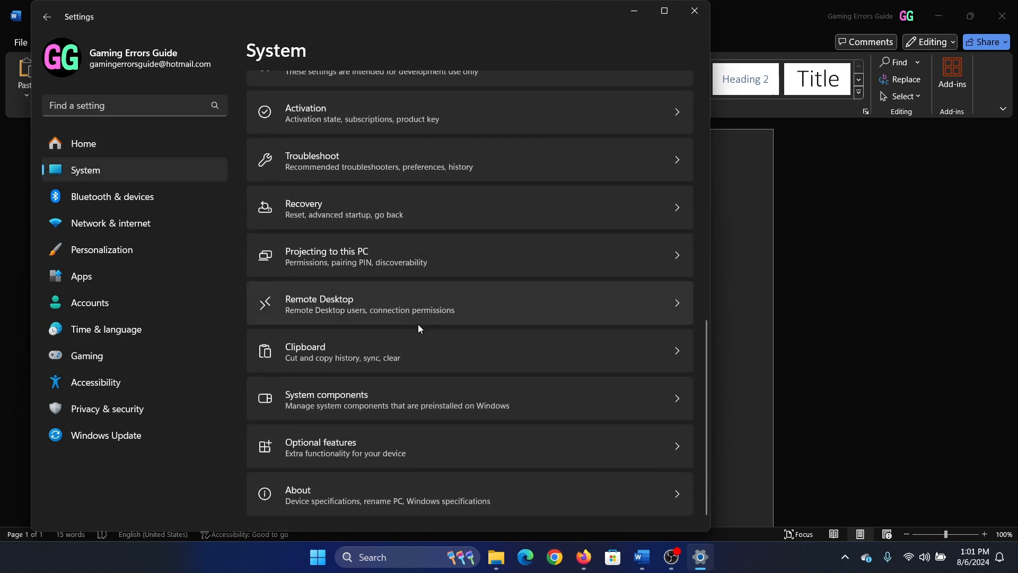
scroll("up", 3)
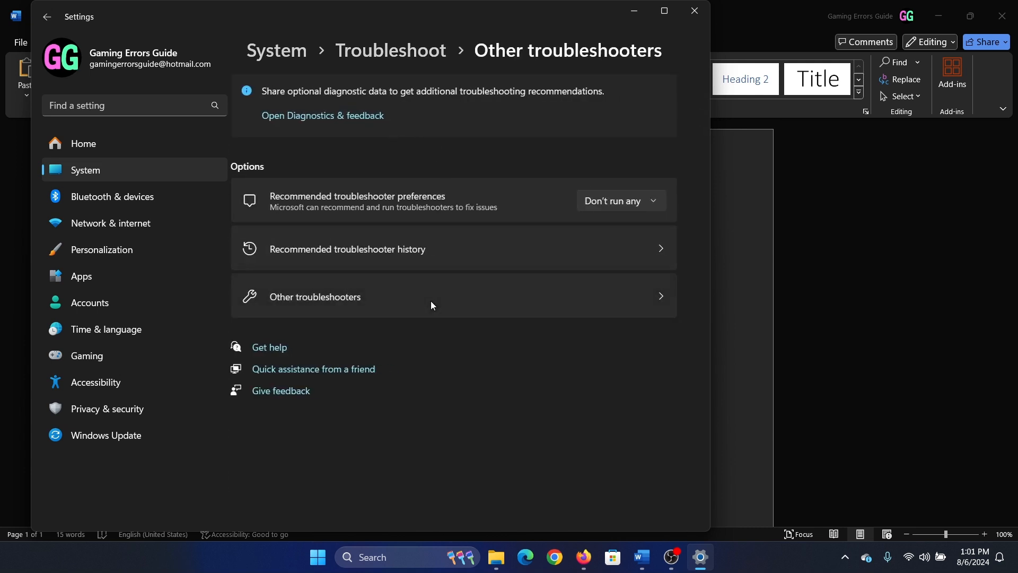
left_click(315, 297)
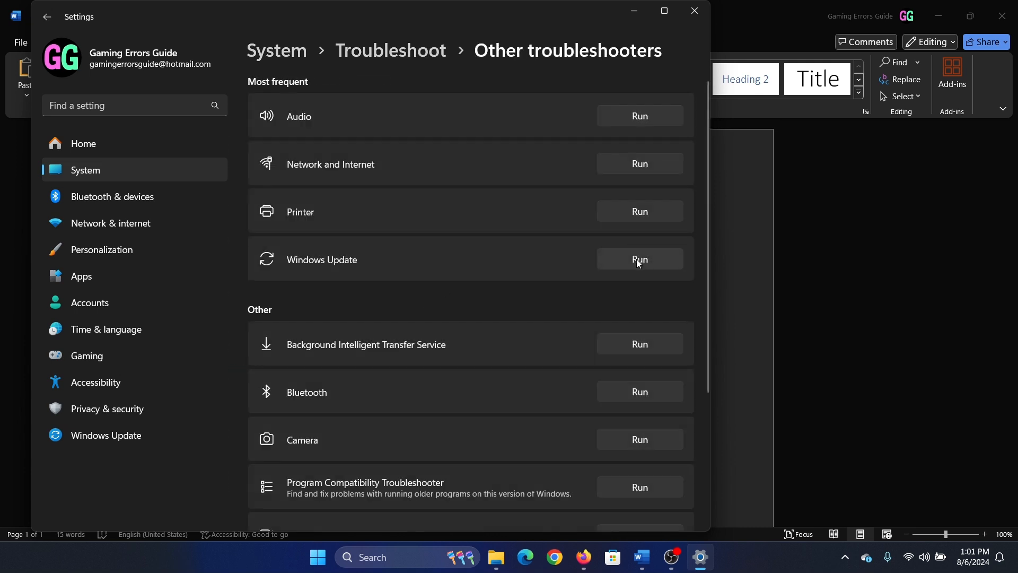
left_click(638, 259)
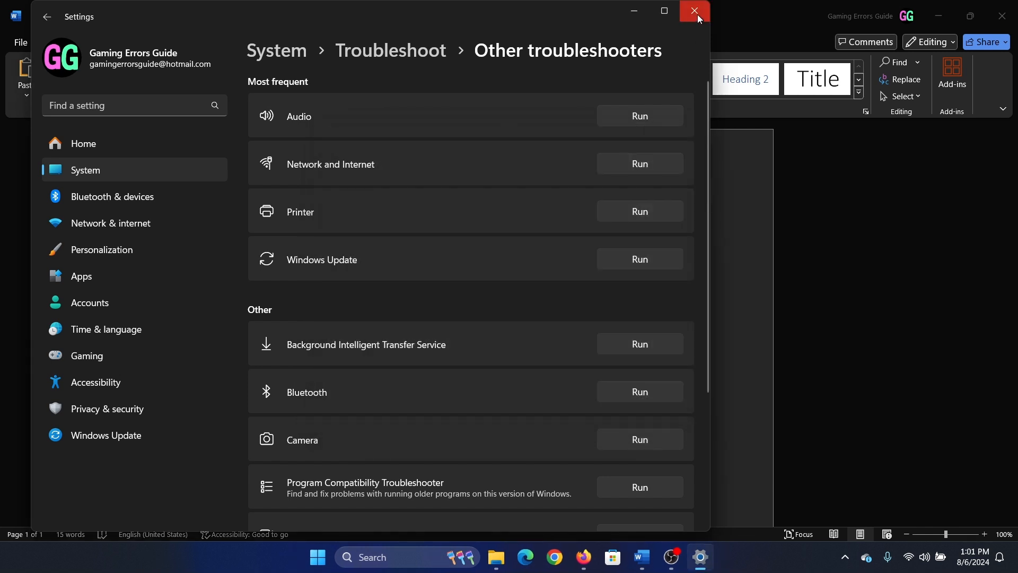
left_click(694, 11)
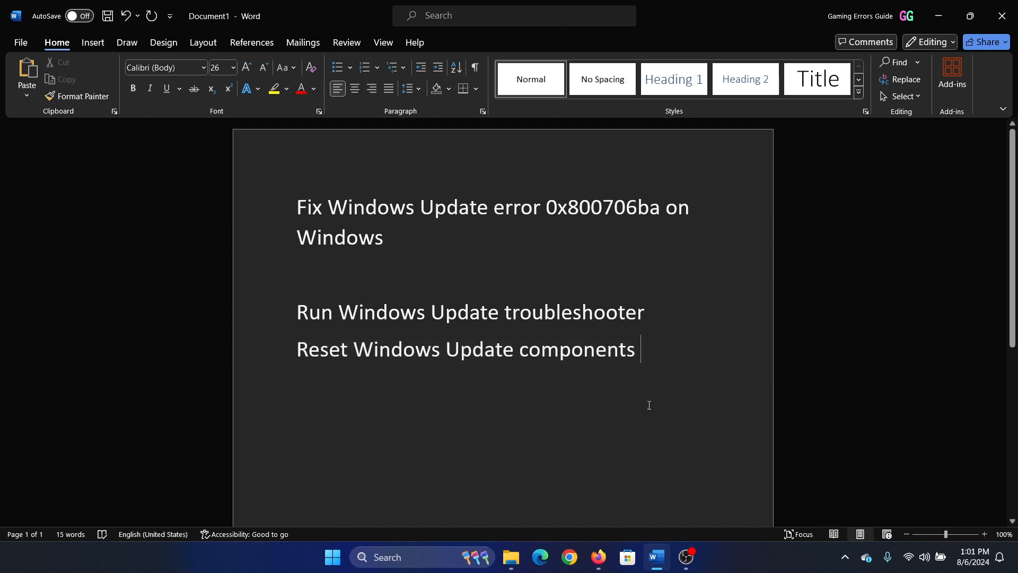
left_click(597, 562)
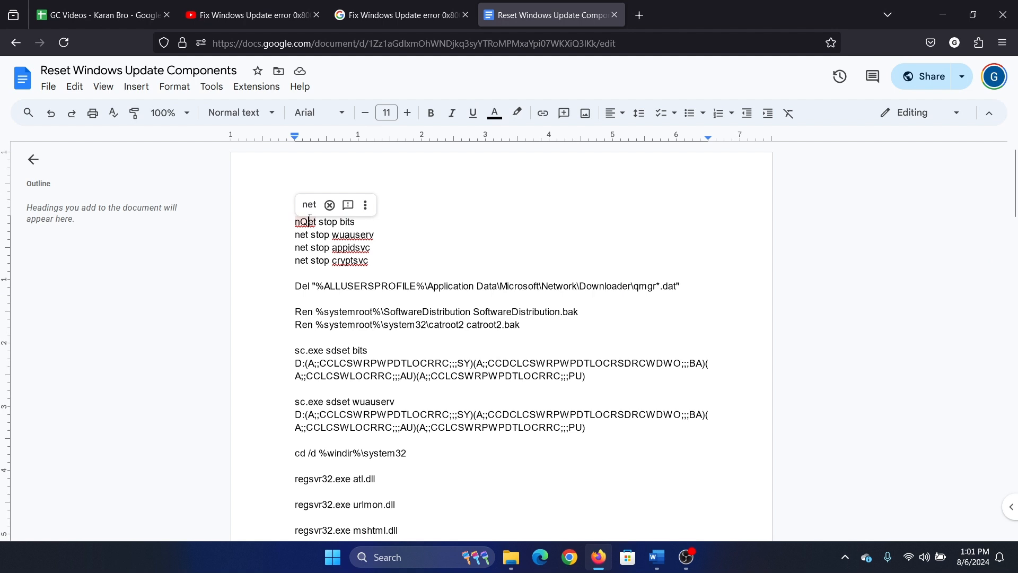
Copy the Reset Windows Update Components script from the Google Doc, then deselect it
left_click(329, 205)
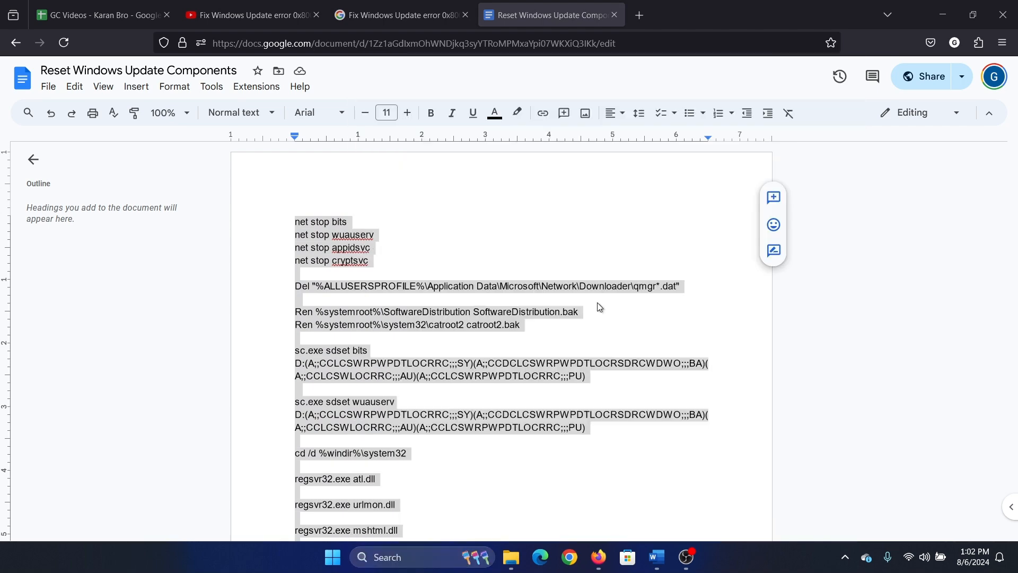
left_click(699, 557)
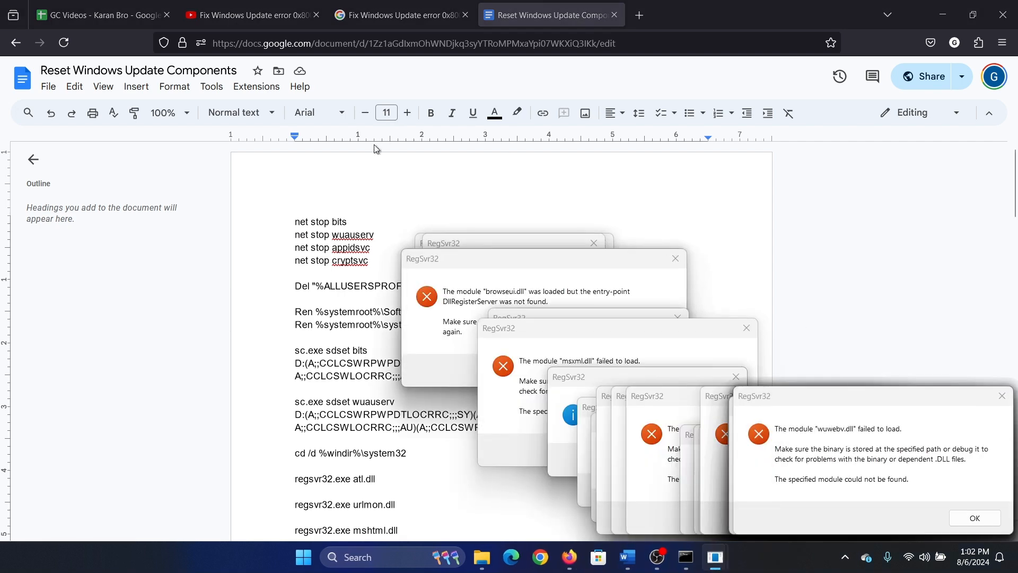
left_click(974, 518)
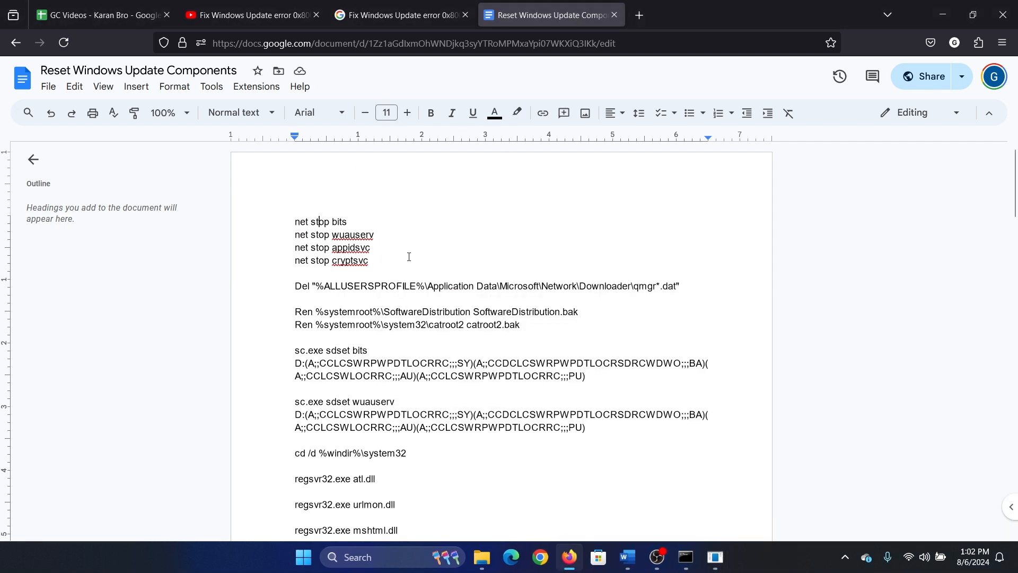
mouse_move(400, 269)
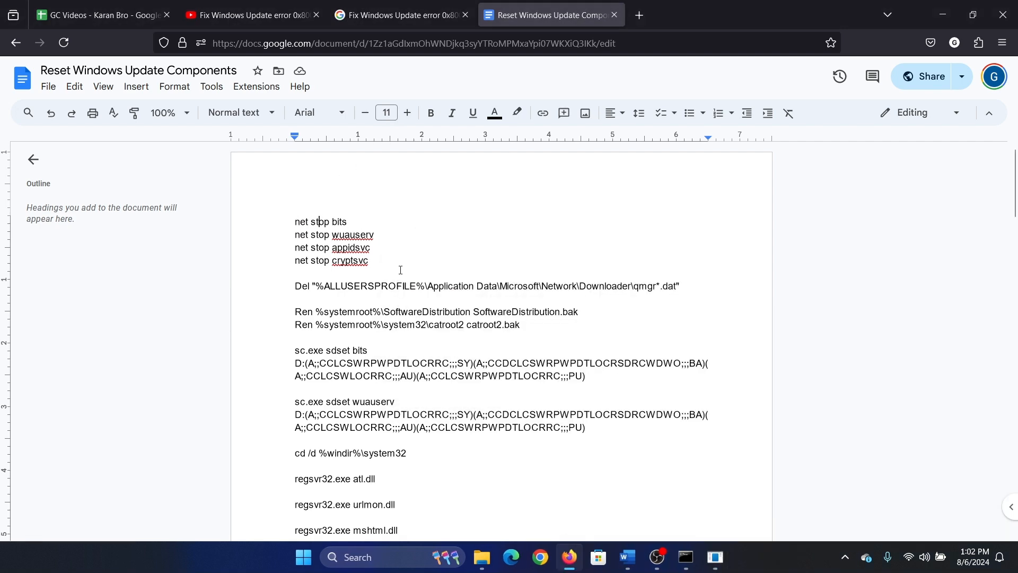
mouse_move(364, 300)
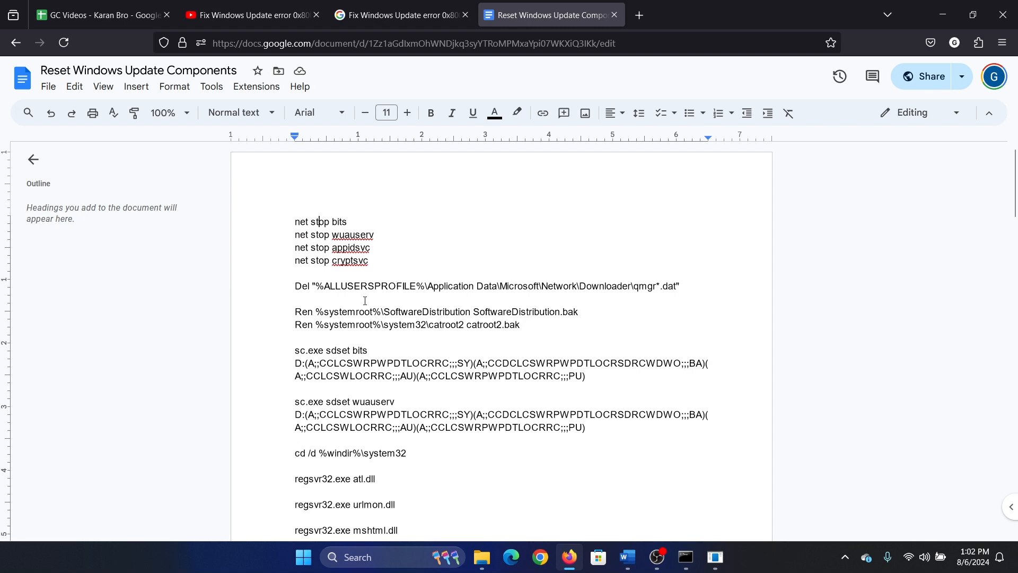
mouse_move(475, 364)
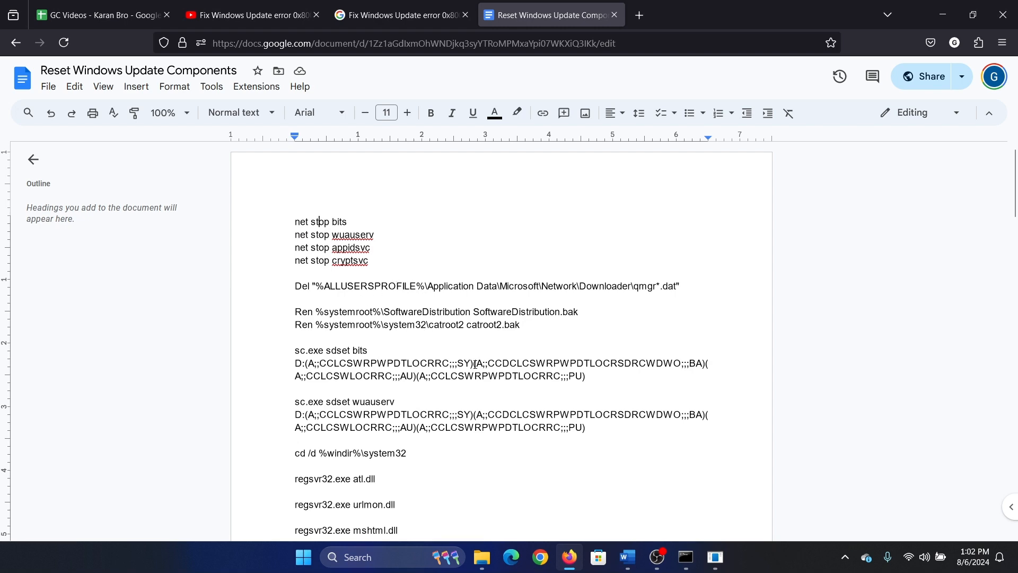
scroll("down", 3)
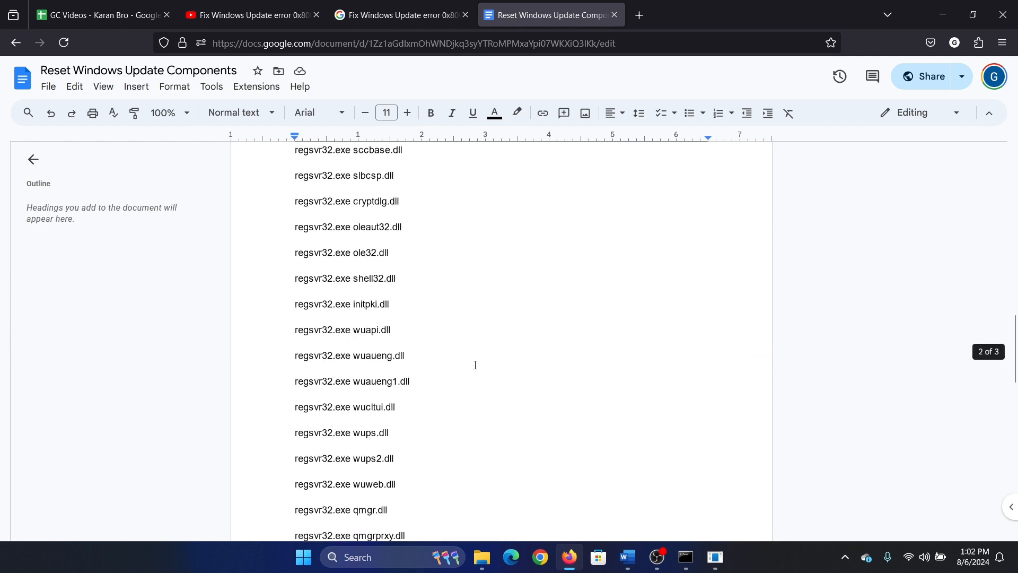
scroll("down", 3)
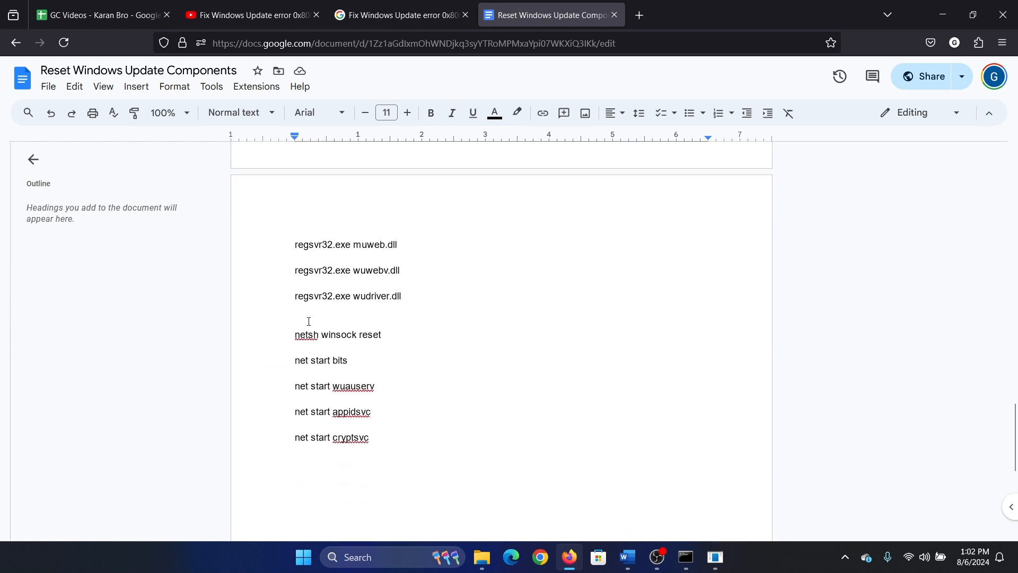